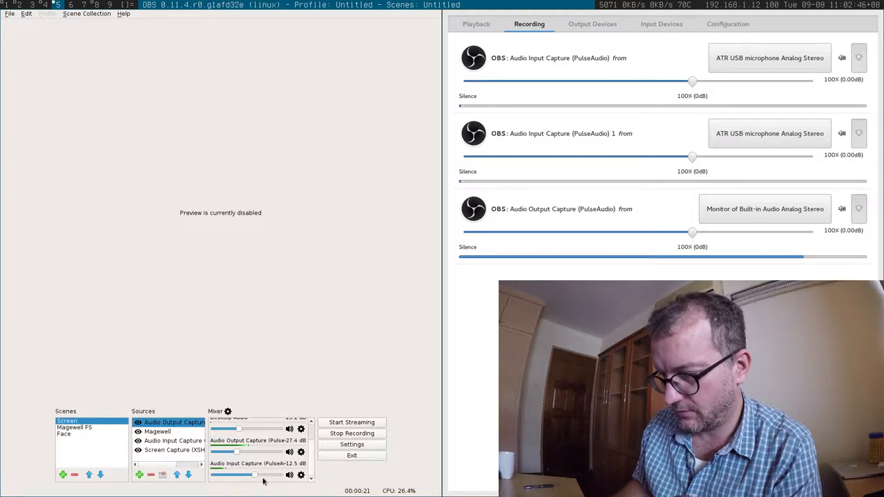
Step: Drag the Audio Input Capture mixer slider up from about -12.5 dB to -1.6 dB
left_click_drag(255, 475, 264, 476)
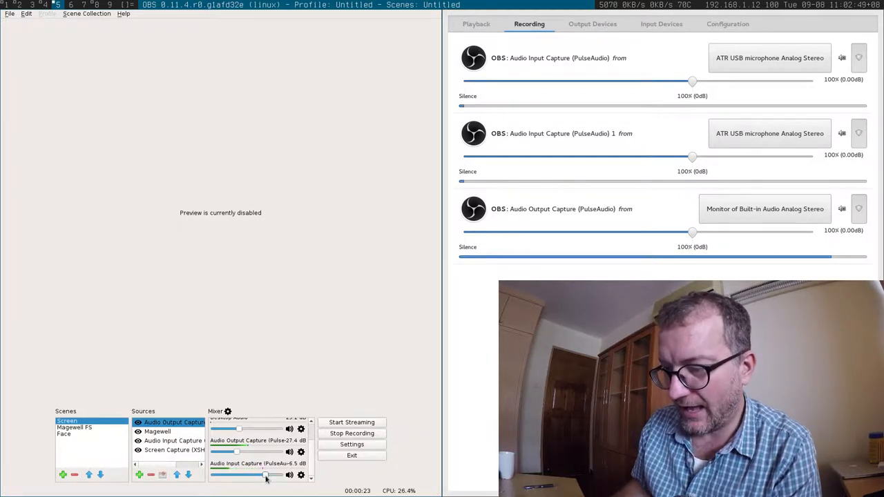
left_click_drag(262, 475, 271, 475)
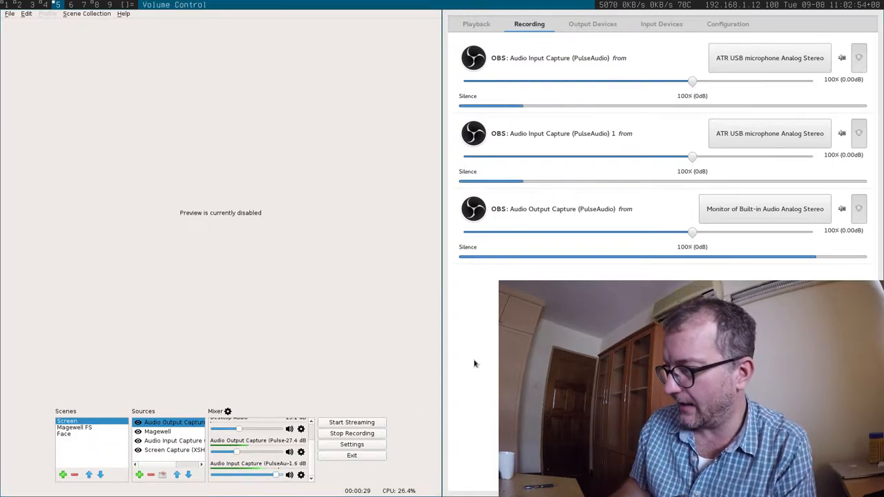
mouse_move(657, 204)
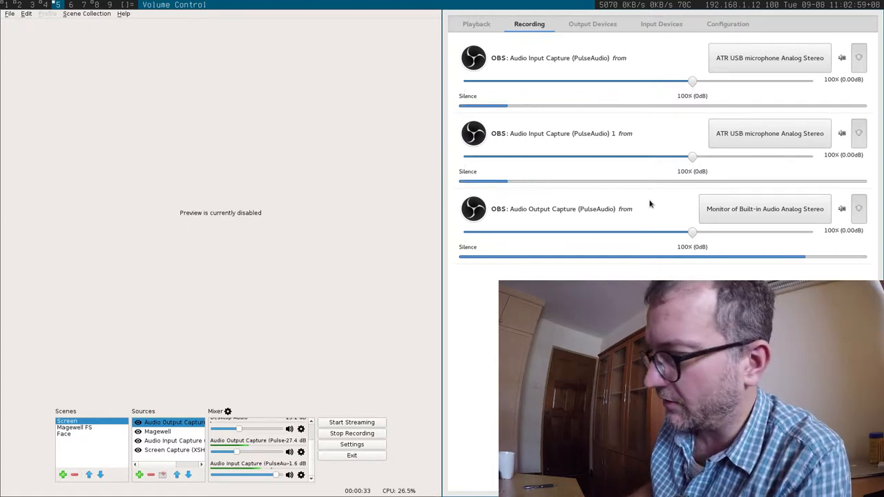
left_click(476, 24)
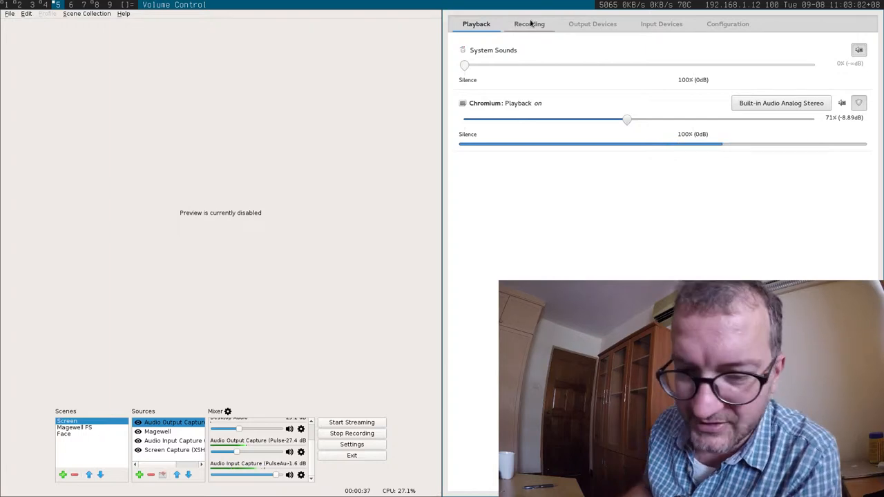
left_click(529, 23)
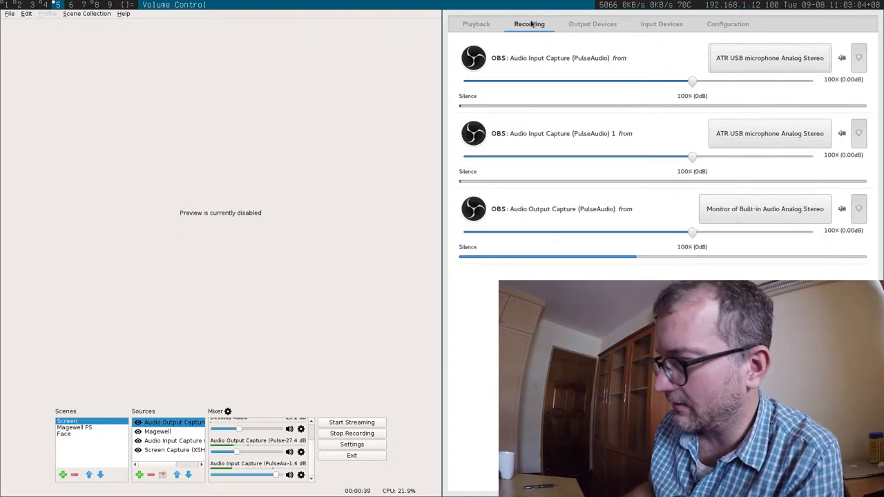